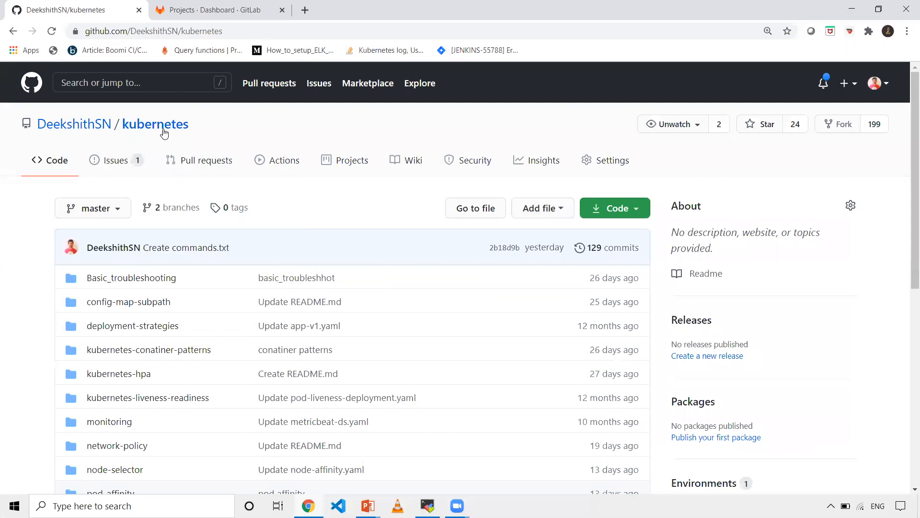
mouse_move(280, 215)
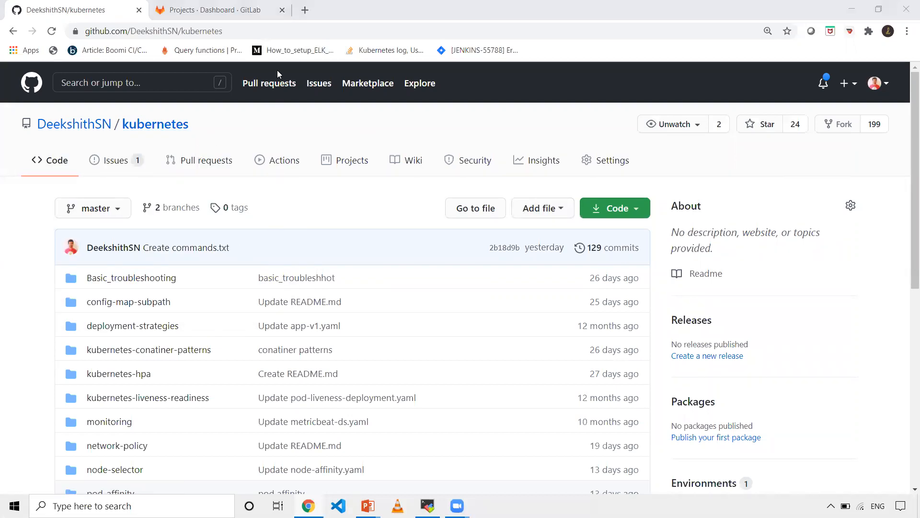
Switch to GitLab and start a new project via Import project.
click(220, 10)
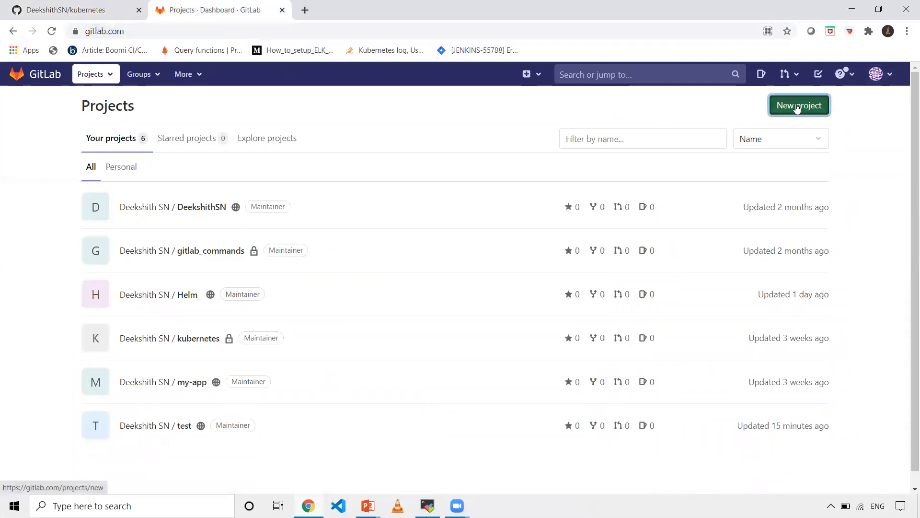
click(798, 105)
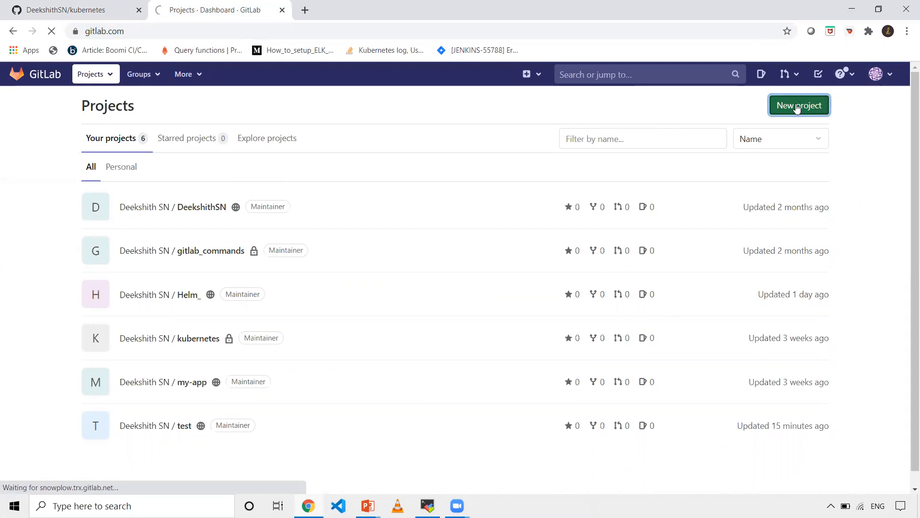
click(800, 105)
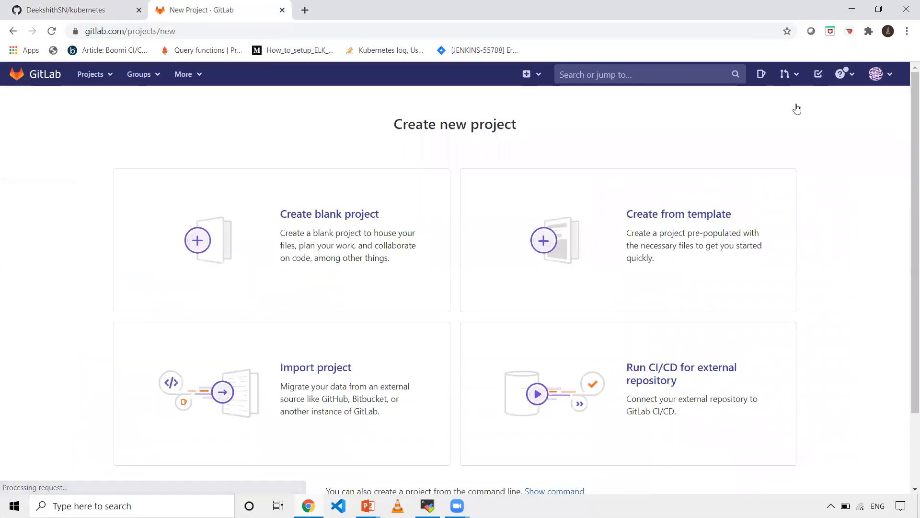
mouse_move(530, 212)
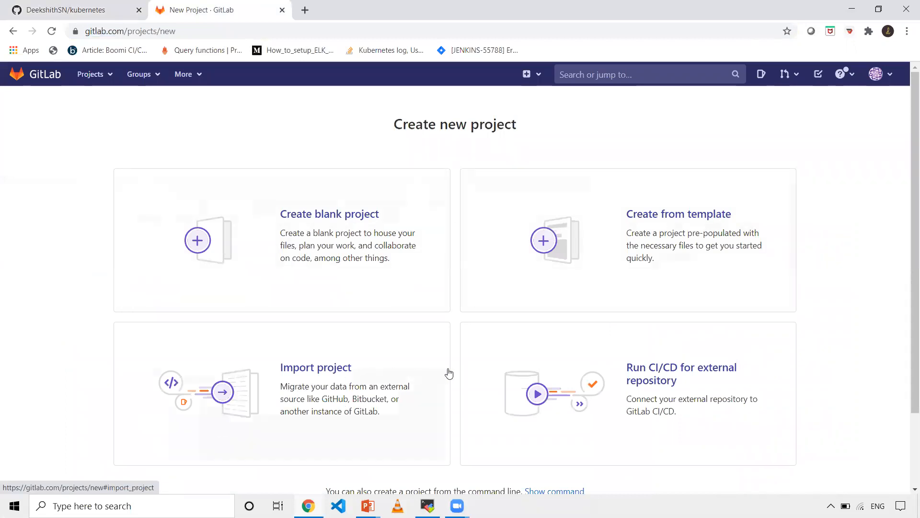
click(316, 367)
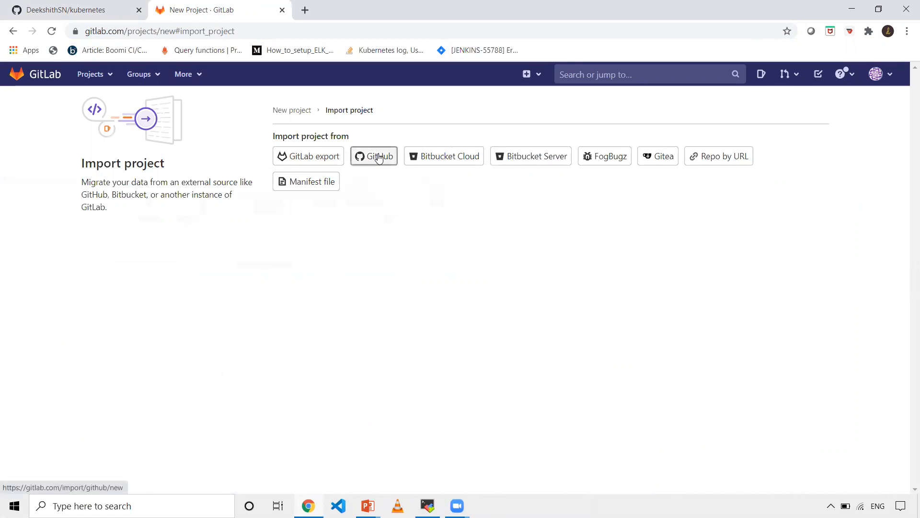
Pick GitHub as import source, dismiss the access-denied alert, and authenticate with GitHub.
click(374, 155)
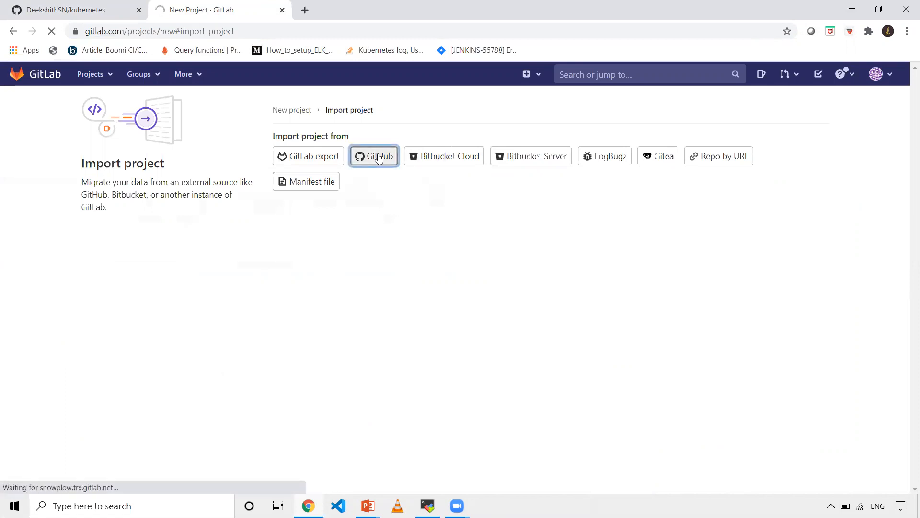
click(374, 156)
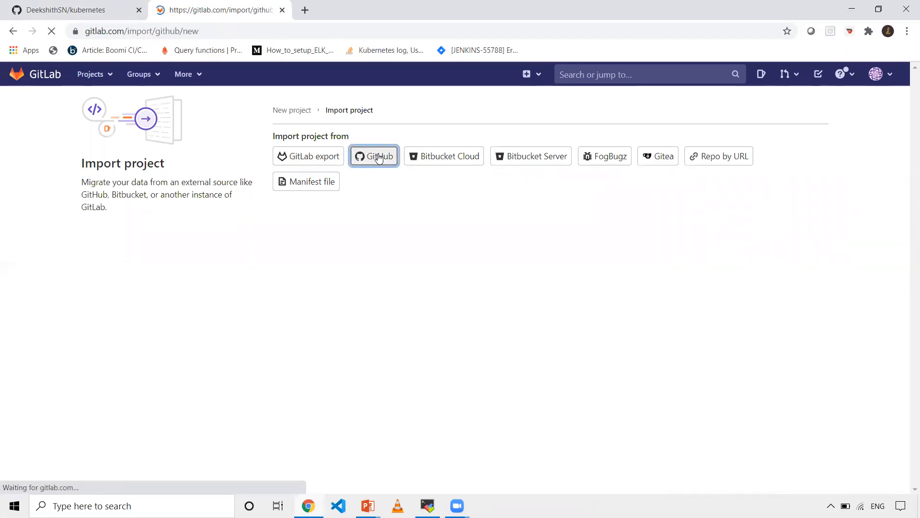
click(374, 156)
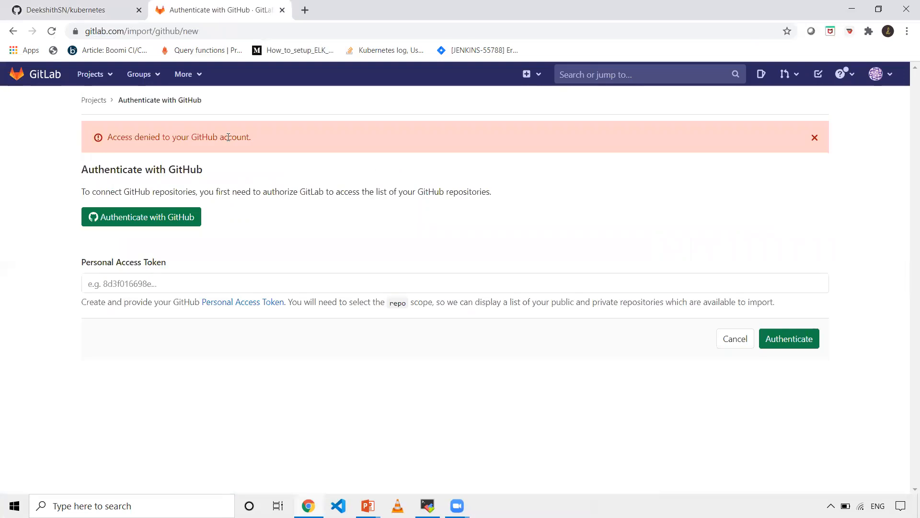
mouse_move(210, 187)
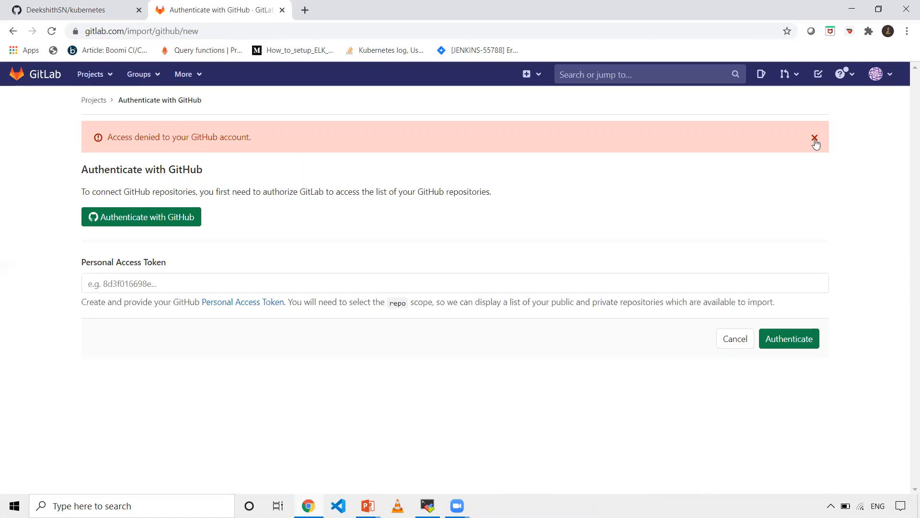
click(815, 136)
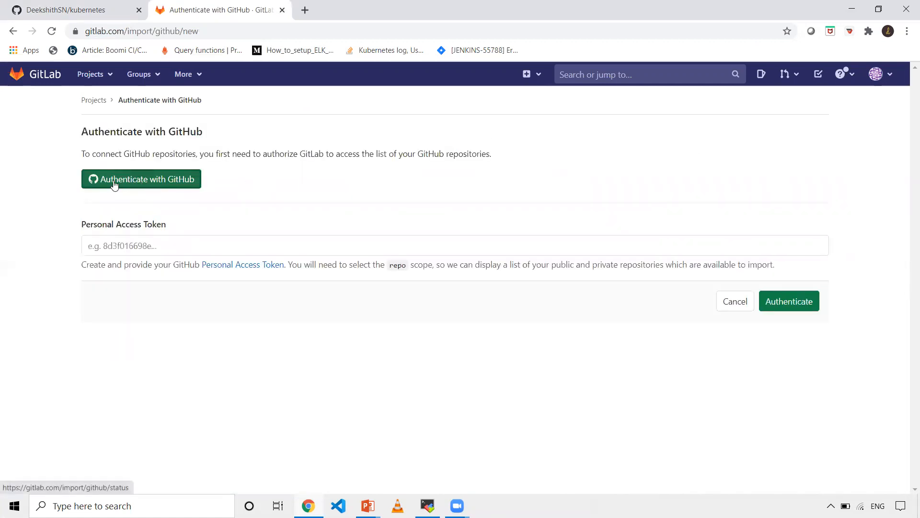
mouse_move(156, 180)
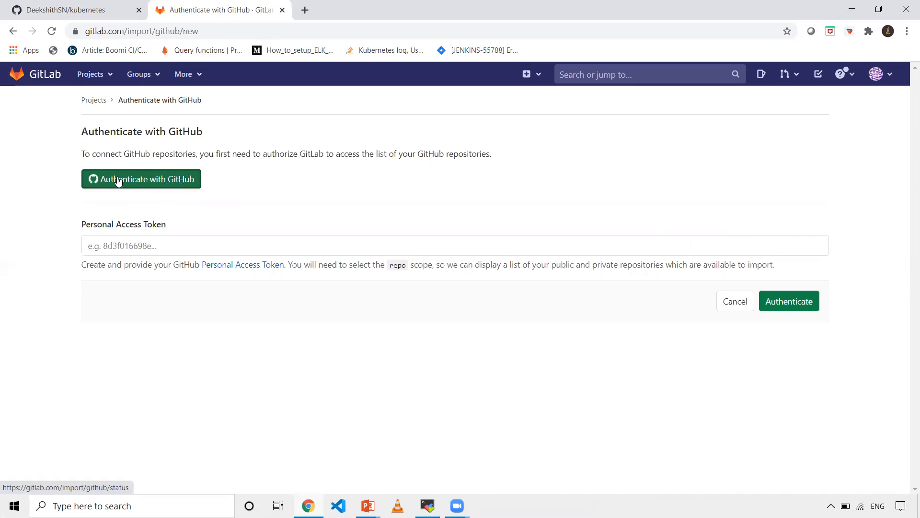
click(141, 179)
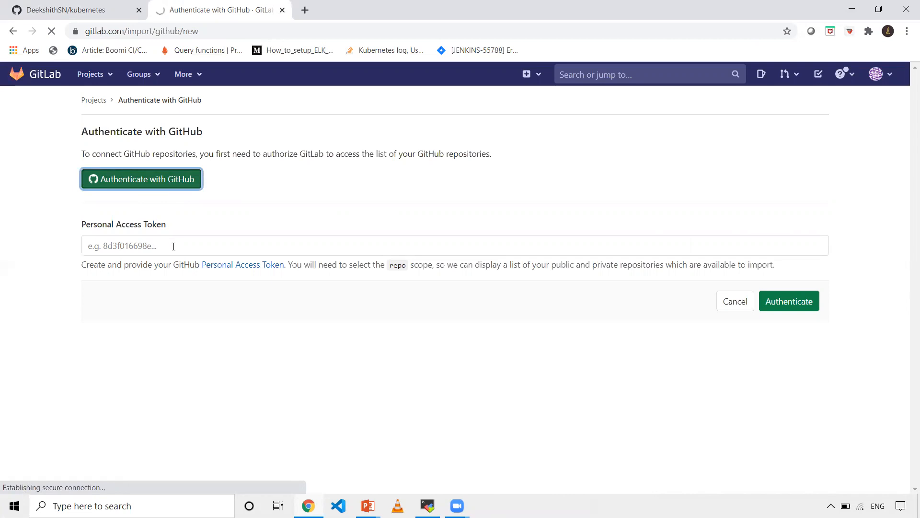
click(141, 179)
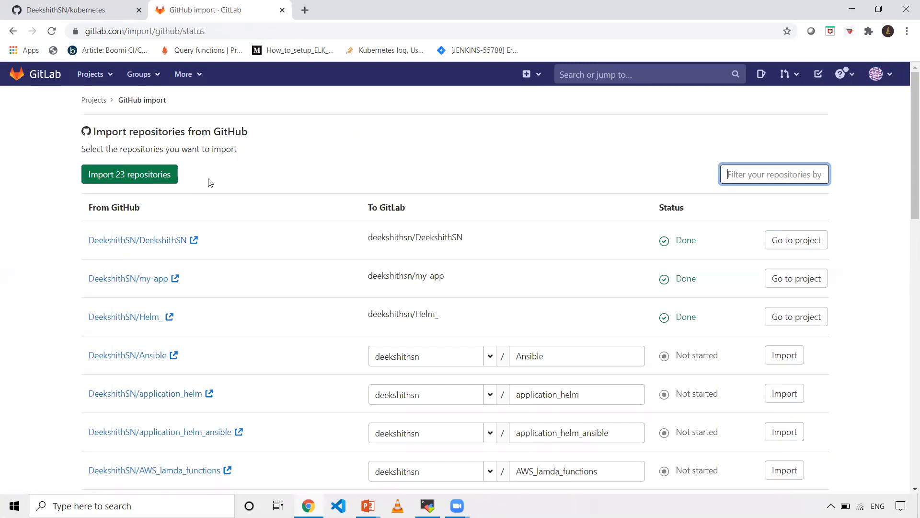
Import the Ansible repository from the GitHub import list.
click(65, 10)
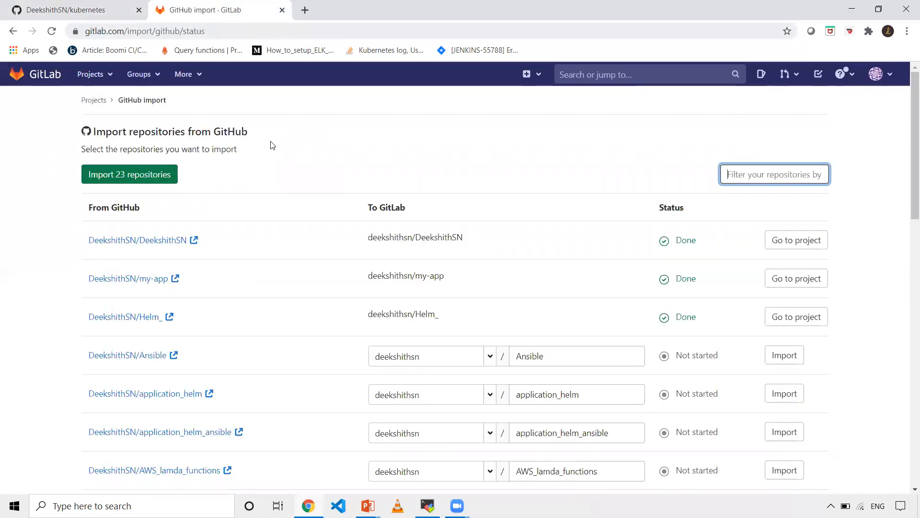
scroll(down, 3)
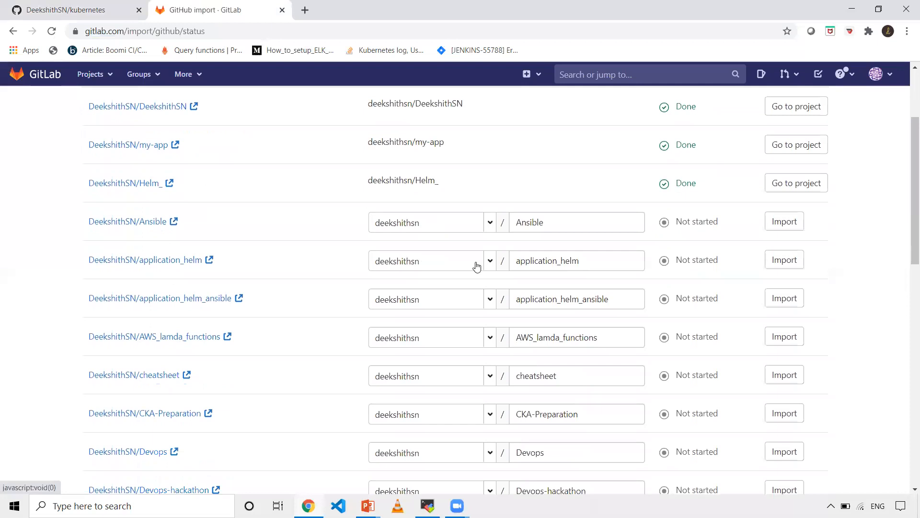
mouse_move(122, 229)
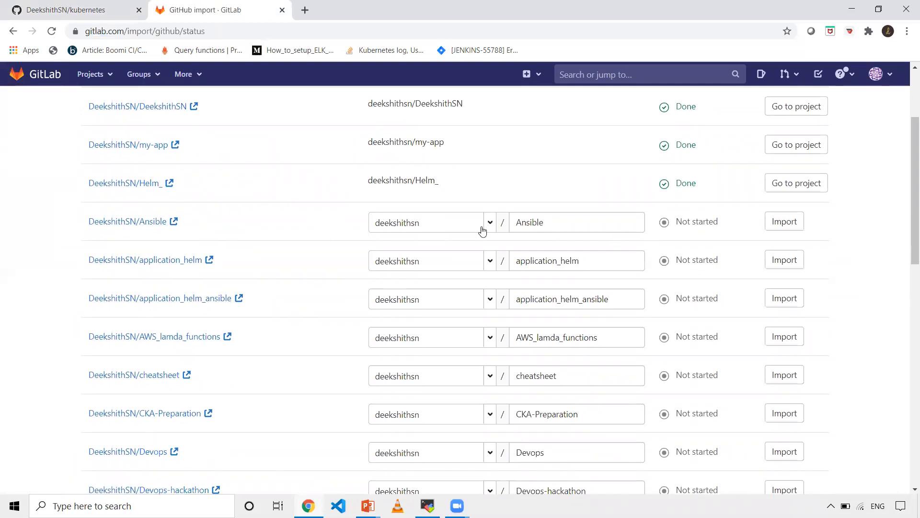
click(785, 221)
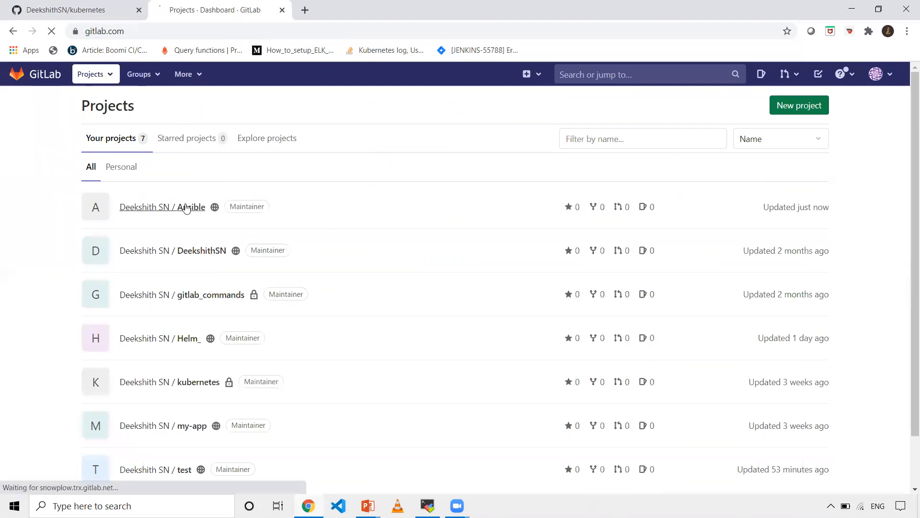
click(161, 206)
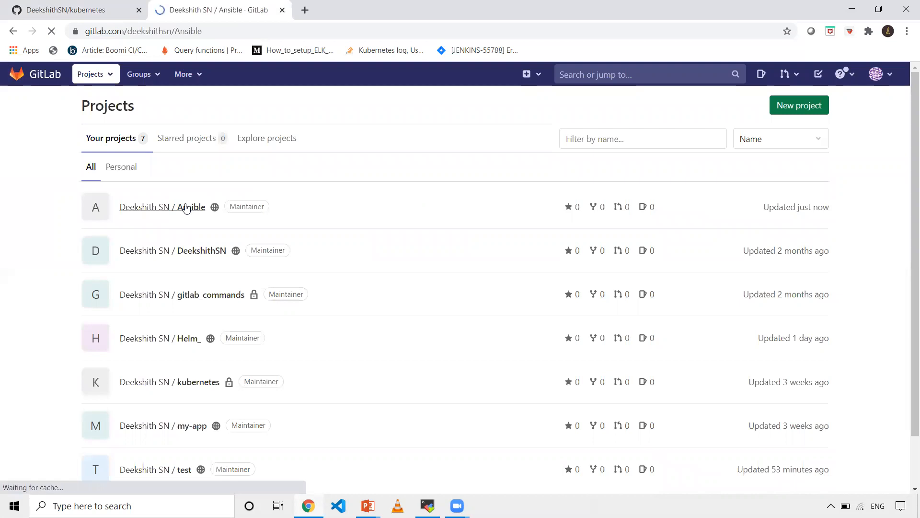
click(162, 206)
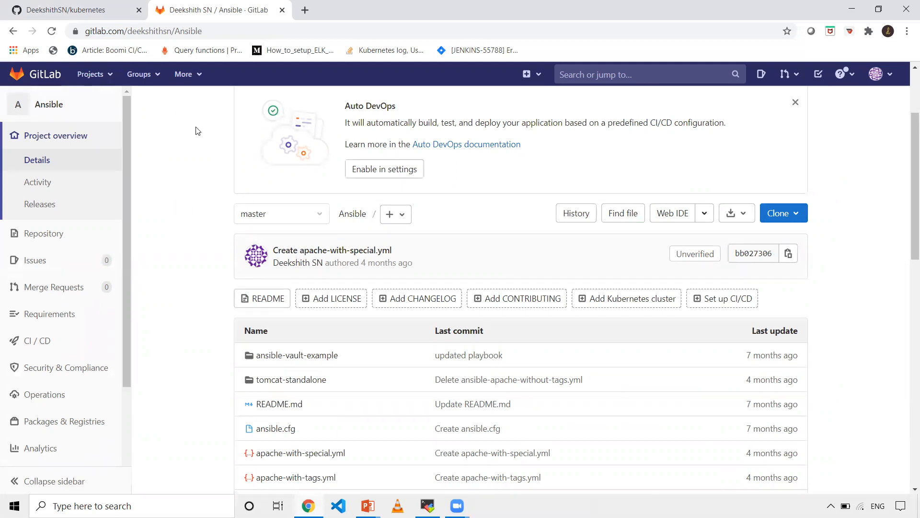
click(35, 74)
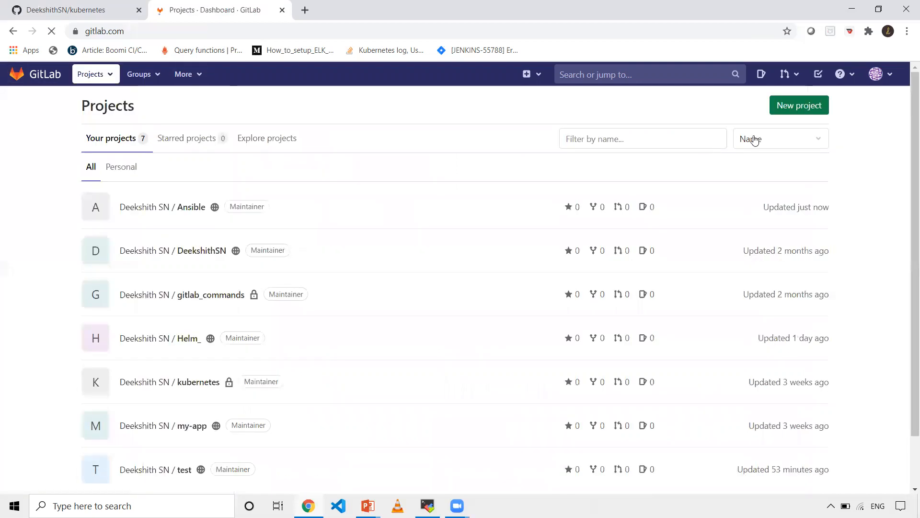
Create a blank project named 'Migrate' with Public visibility.
click(799, 105)
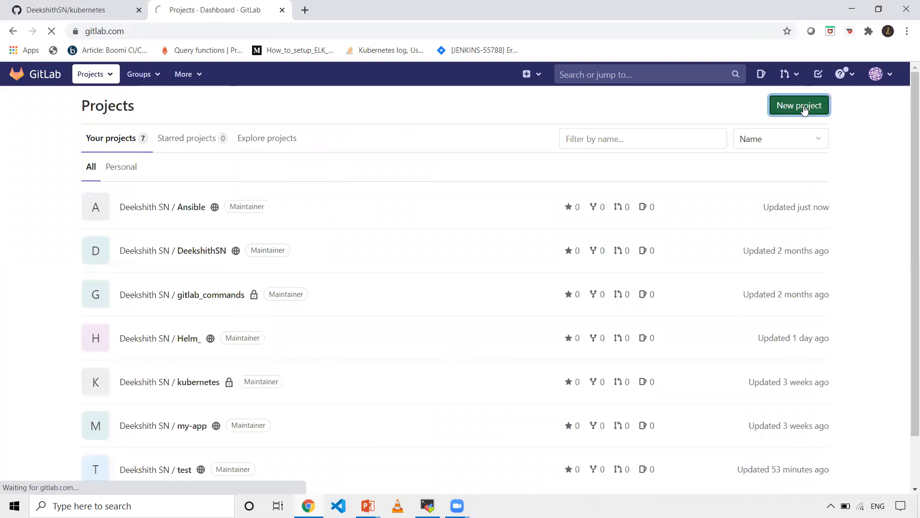
click(798, 105)
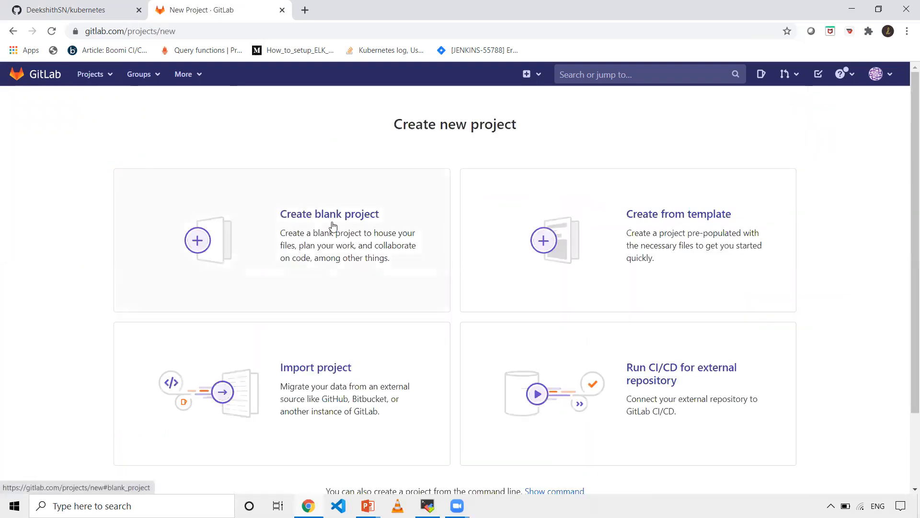
click(329, 214)
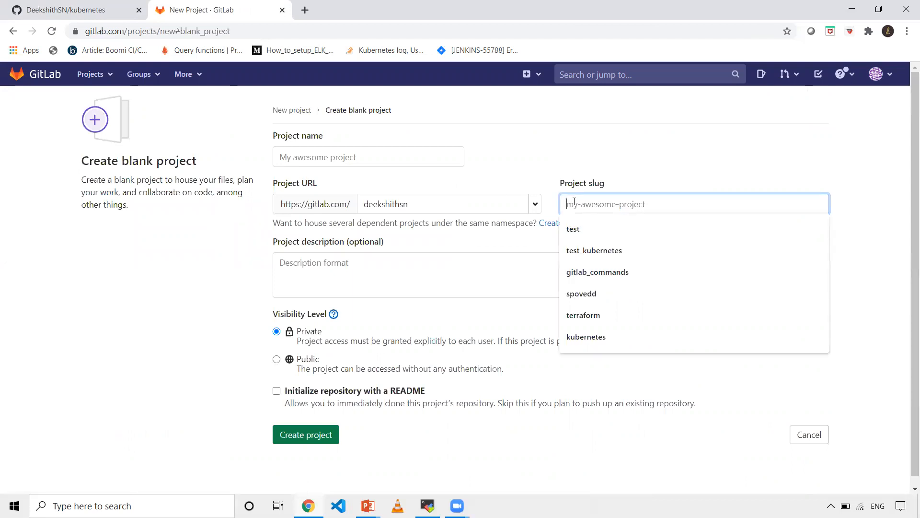
text(Migrate)
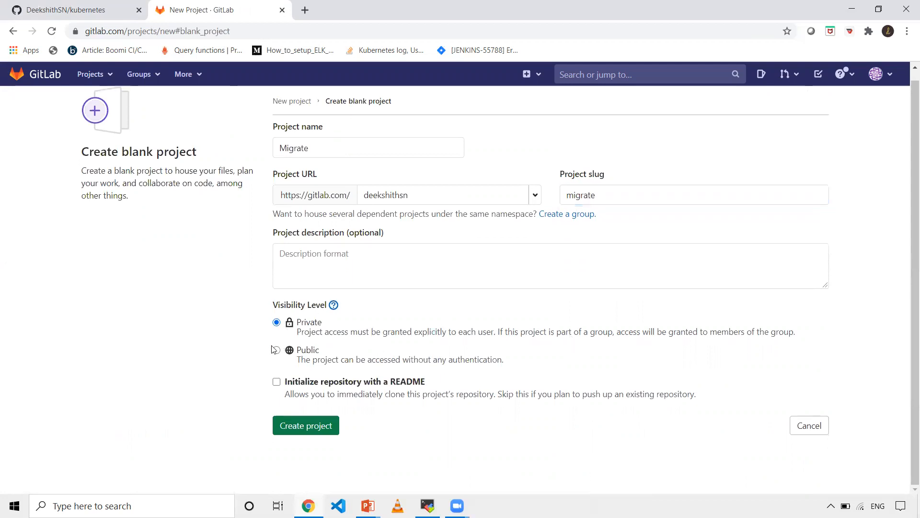
click(277, 350)
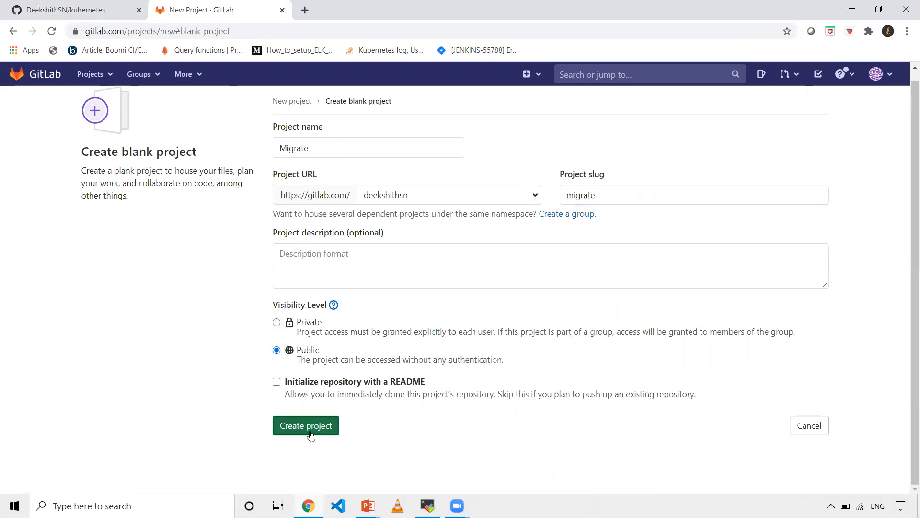
click(305, 425)
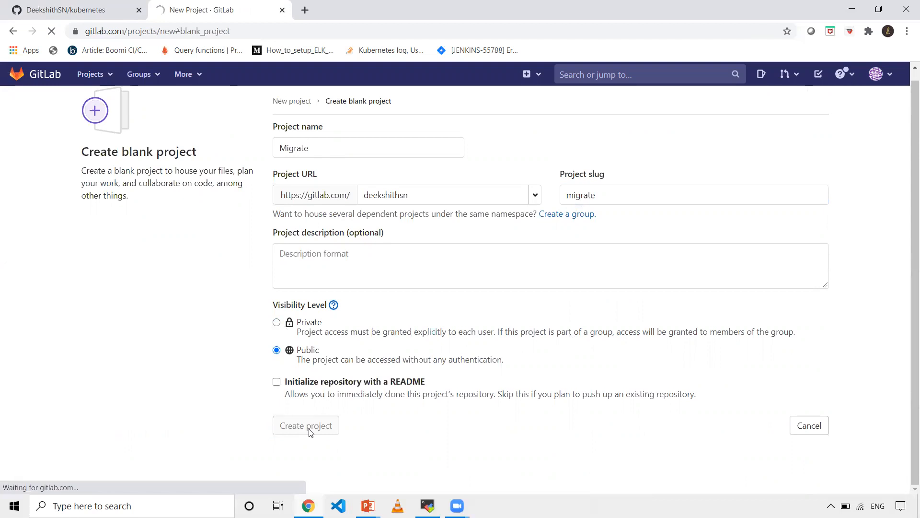
click(305, 425)
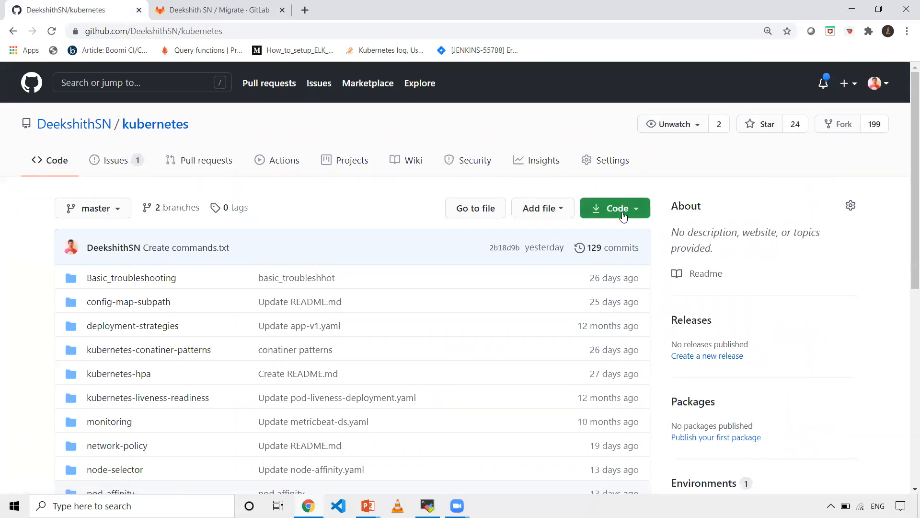
Open the kubernetes repository's Code dropdown to reveal its HTTPS clone URL.
click(615, 208)
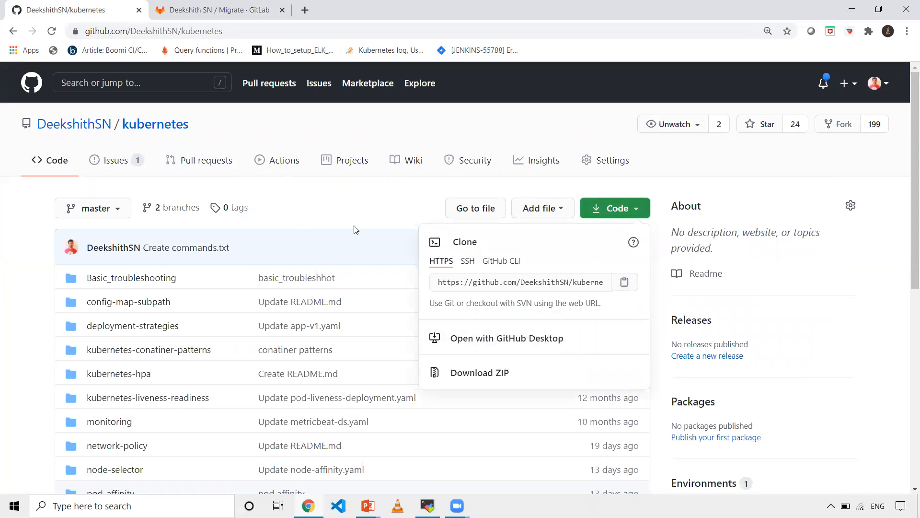
mouse_move(321, 145)
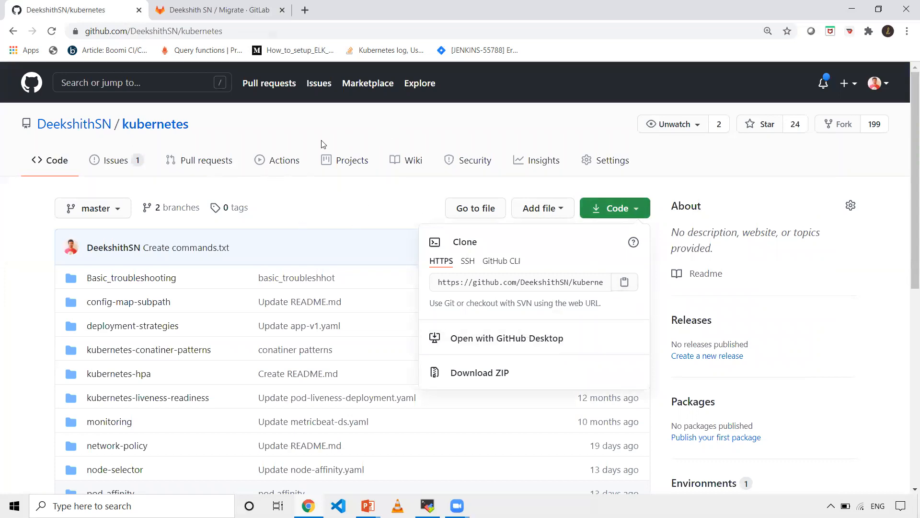
mouse_move(345, 215)
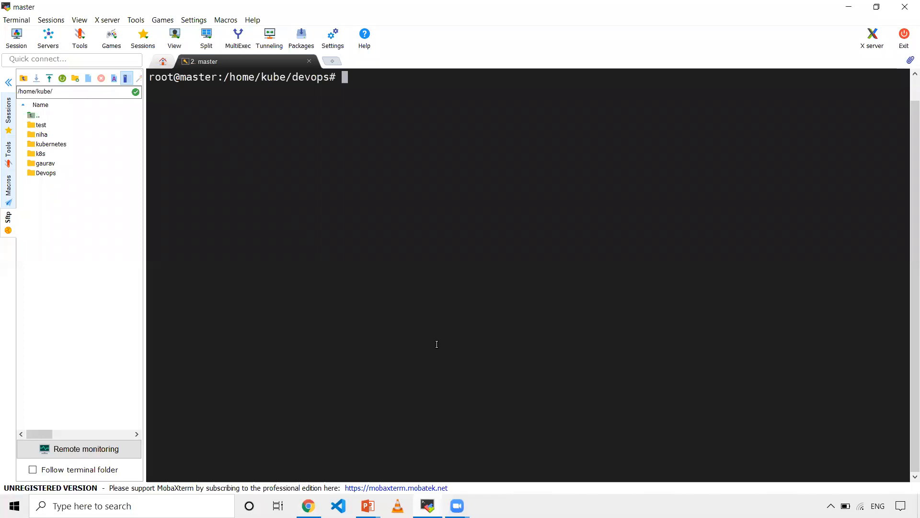
text(g)
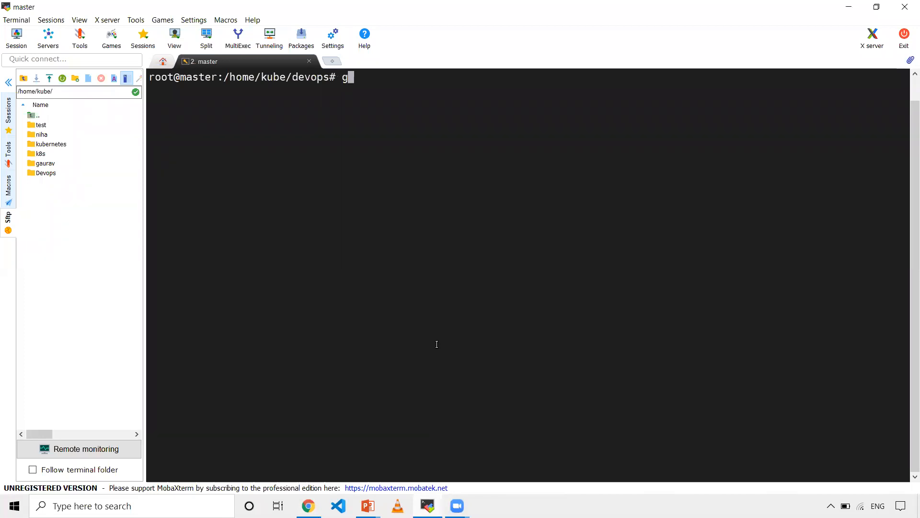
text(it c)
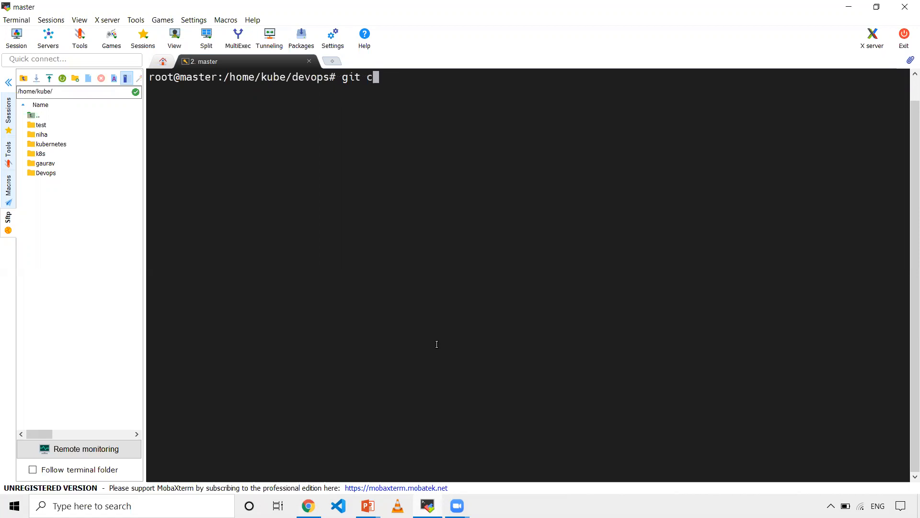
text(lone https://github.com/DeekshithSN/kubernetes.git)
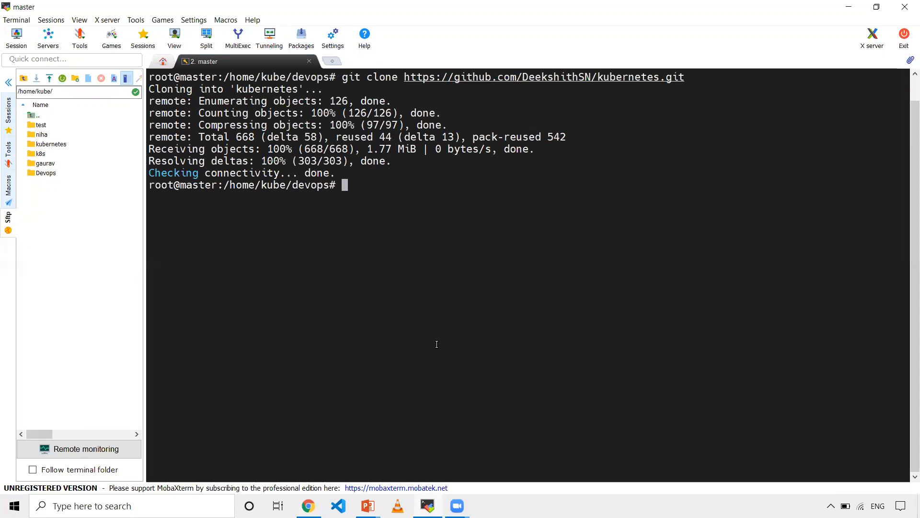
text(ls)
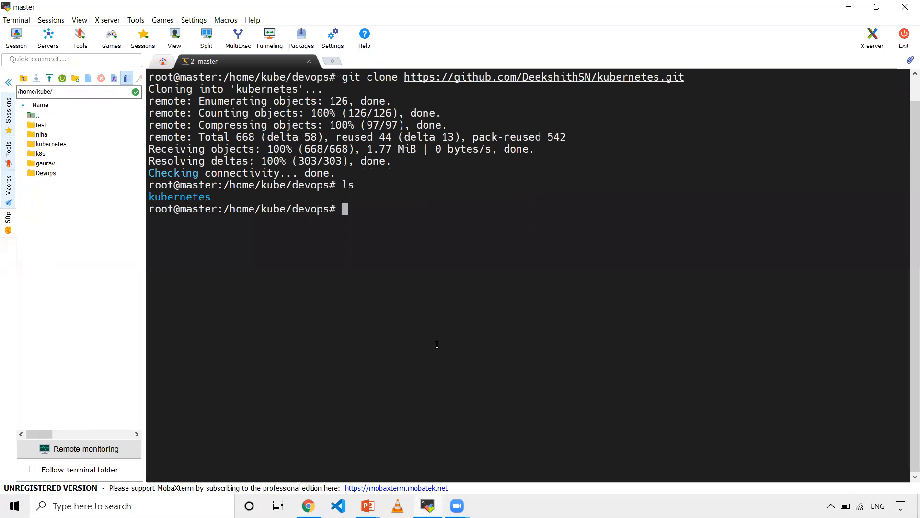
text(cd kubernetes/)
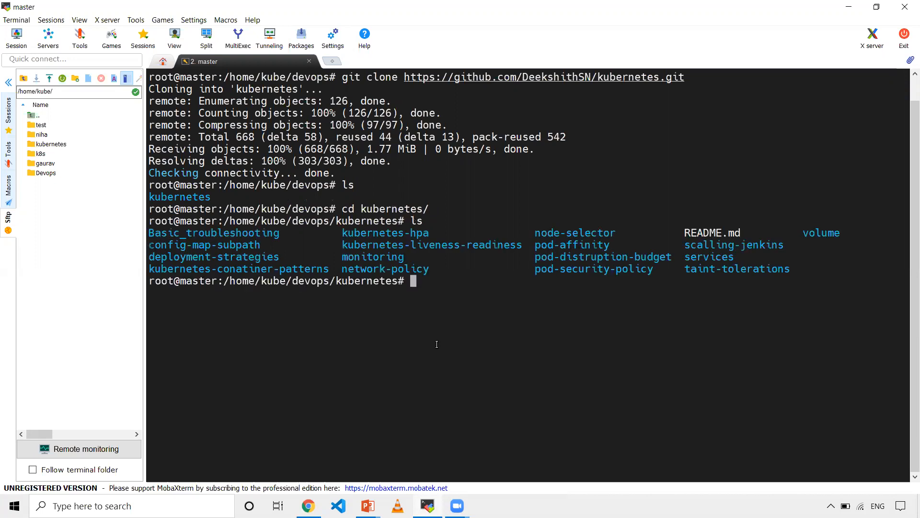
text(ls -la)
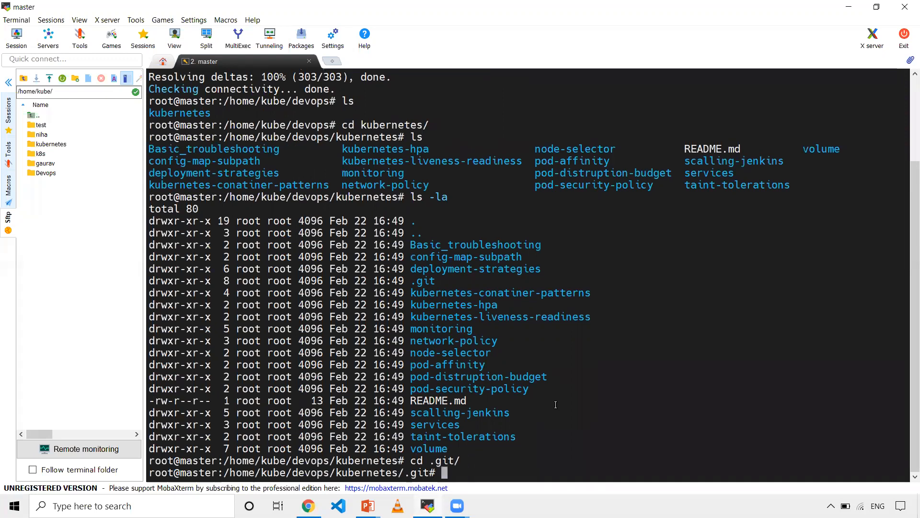
List the .git folder's config, HEAD, objects and refs, then return to devops.
text(ls)
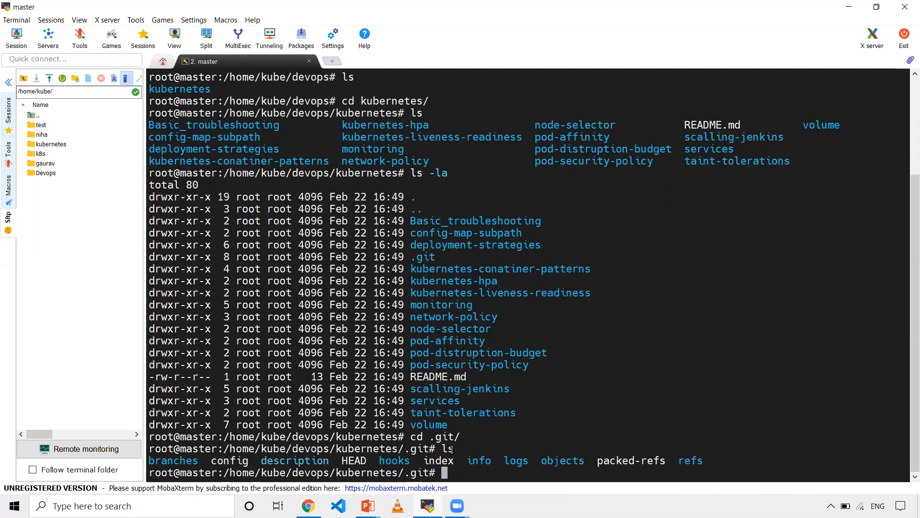
text(cd ..)
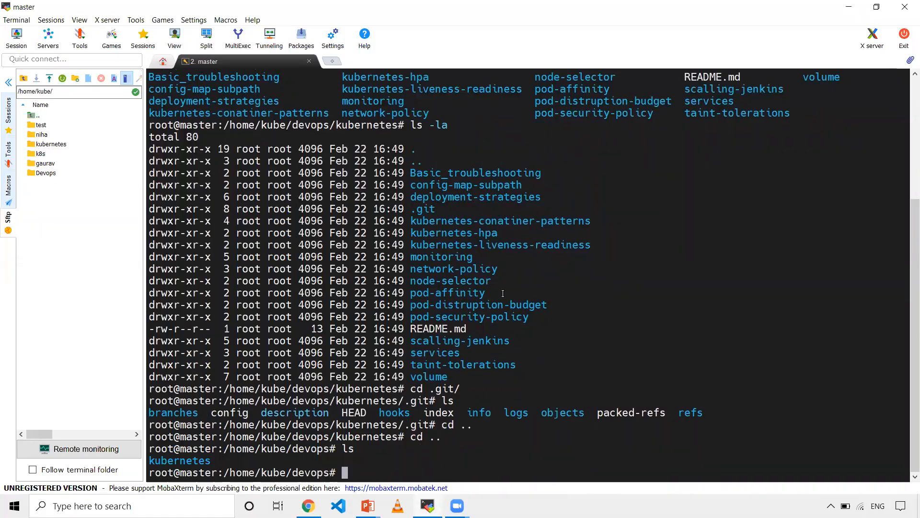
text(git clone --)
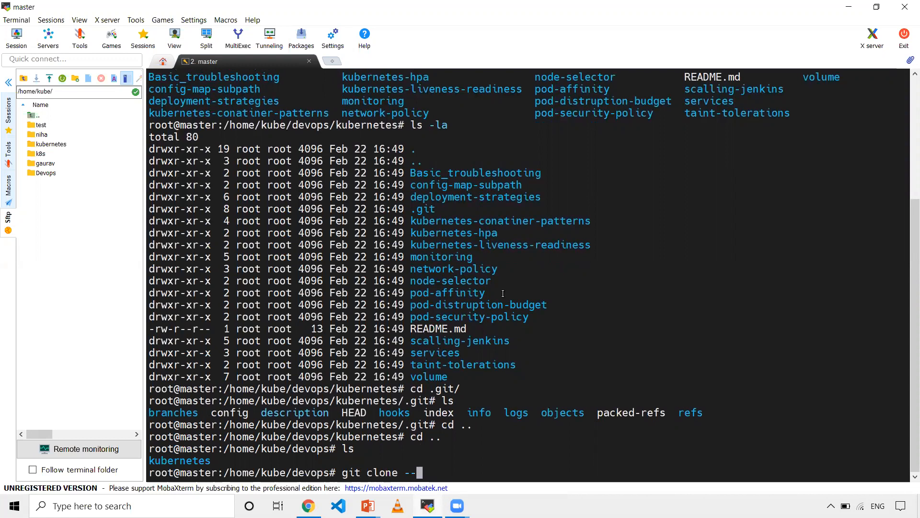
text(bare)
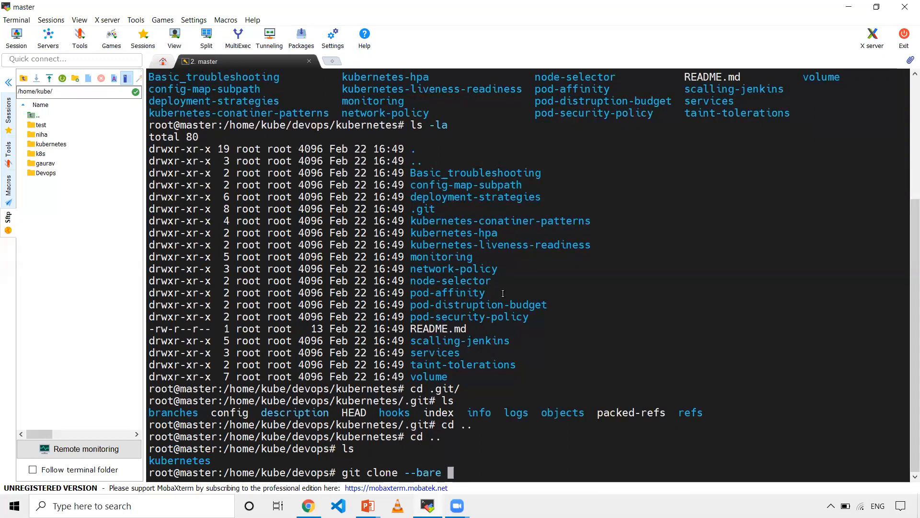
text(https://github.com/DeekshithSN/kubernetes.git)
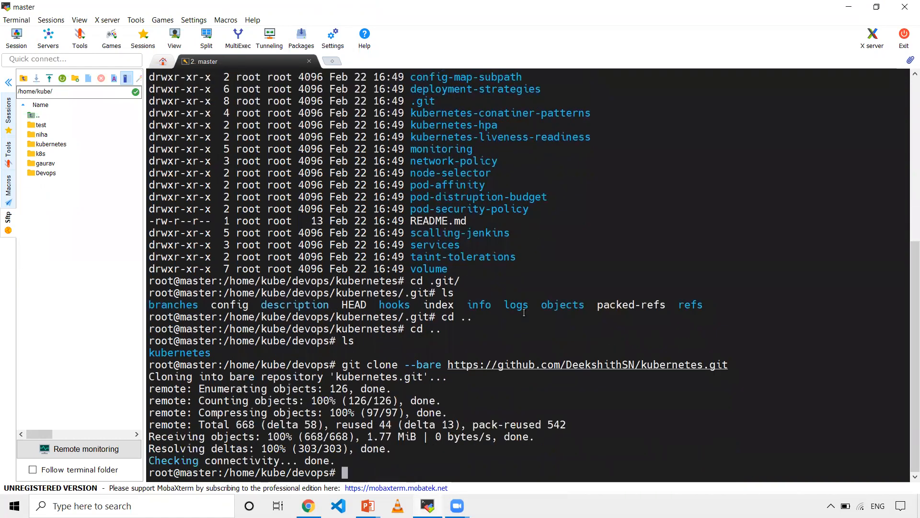
text(ls)
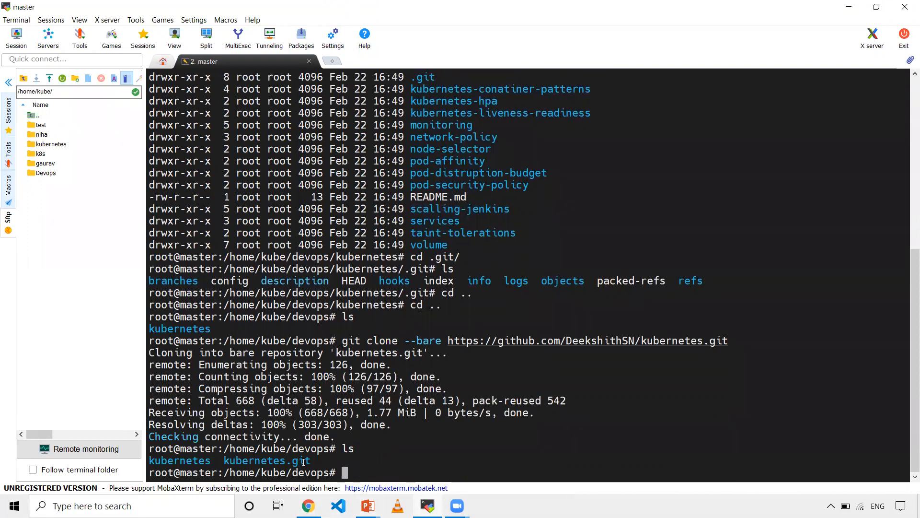
double_click(265, 460)
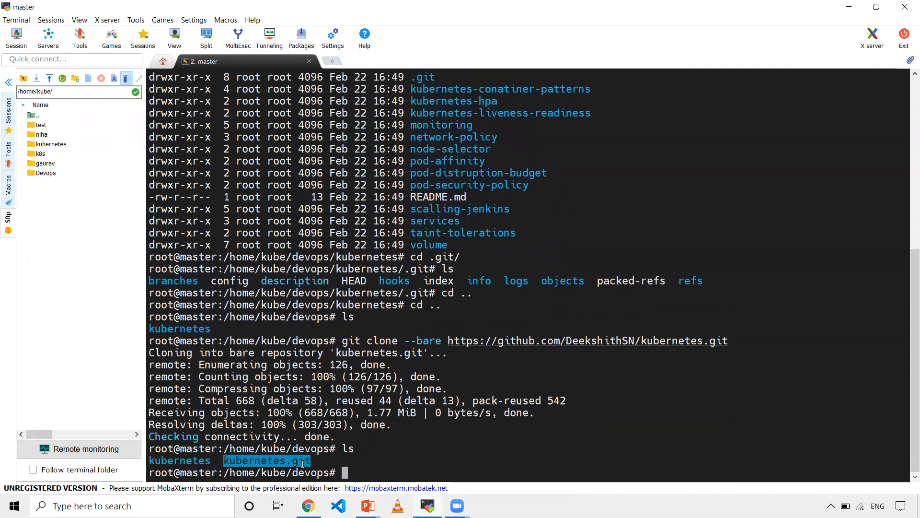
mouse_move(497, 264)
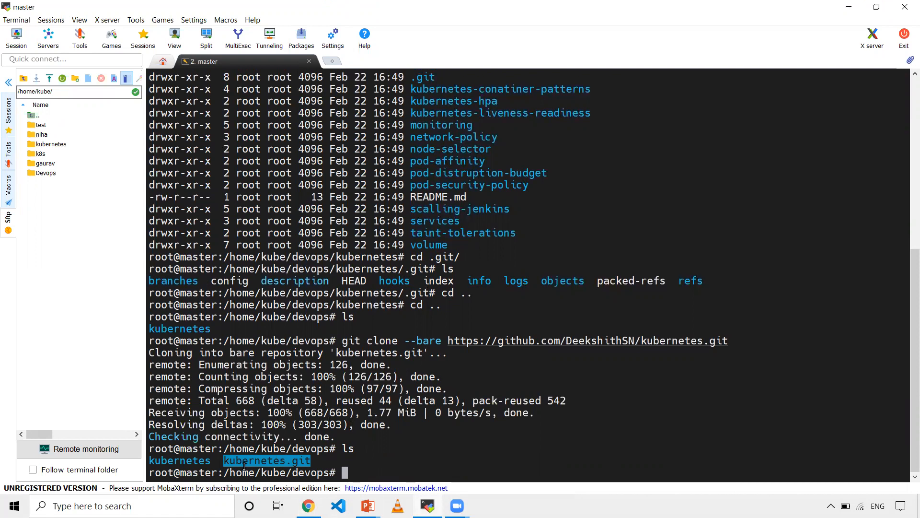
mouse_move(320, 461)
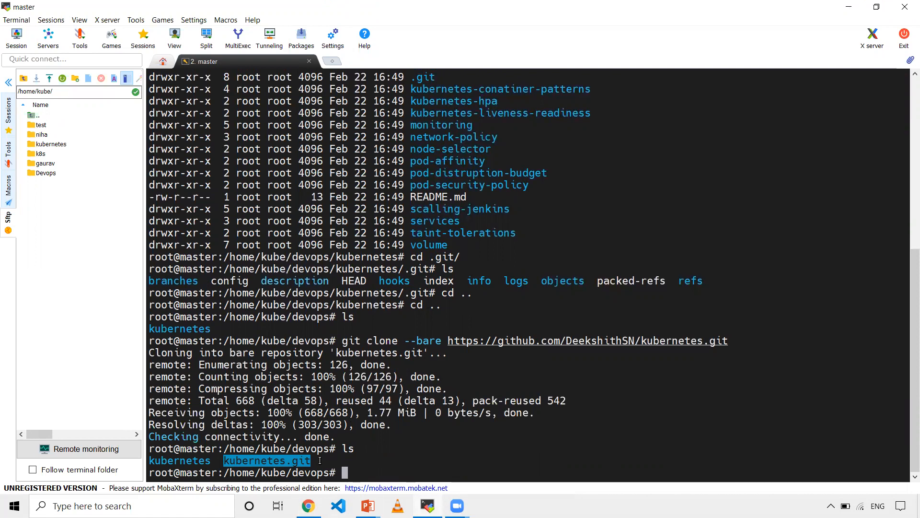
Enter kubernetes.git and list its config, HEAD, hooks, objects and refs.
text(cd kubernetes.git/)
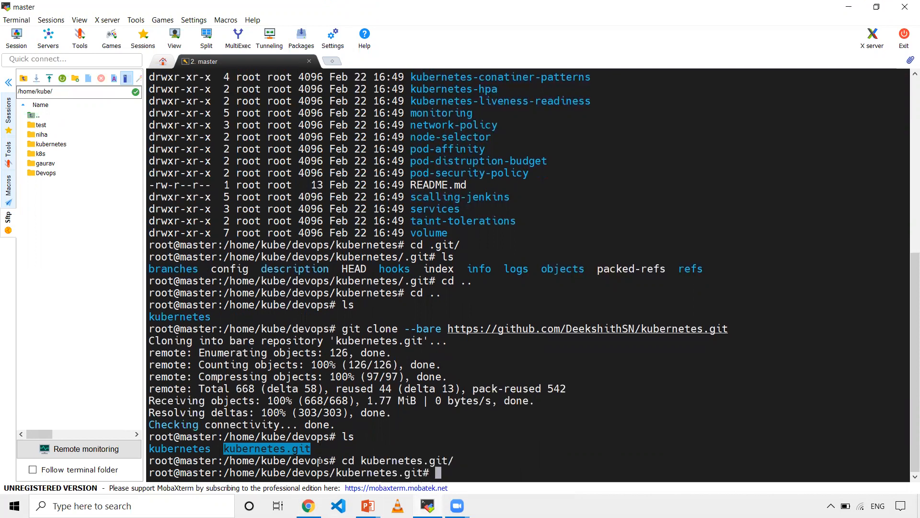
text(ls)
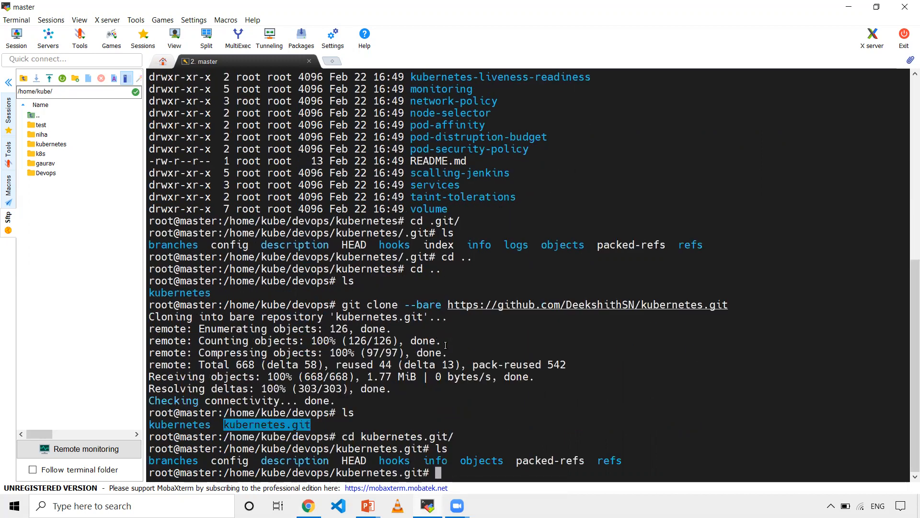
mouse_move(402, 310)
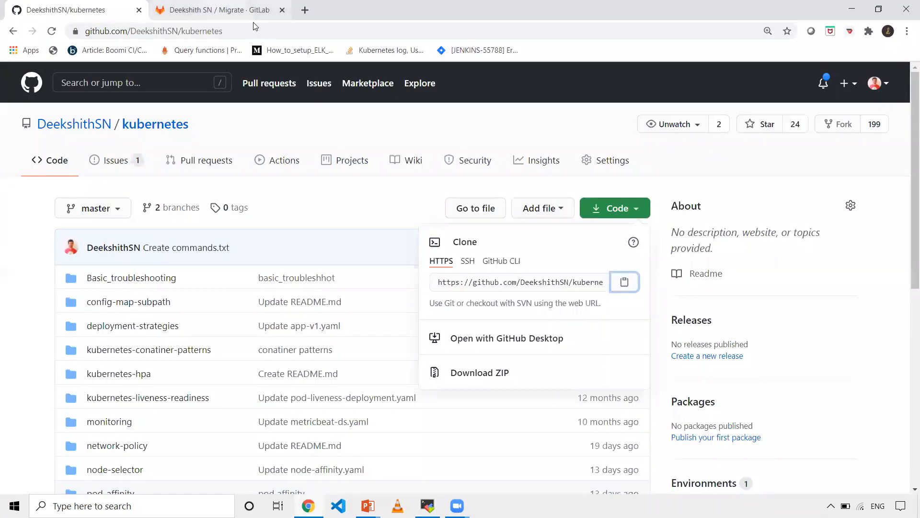
View the GitHub kubernetes repository page, then return to MobaXterm.
click(217, 10)
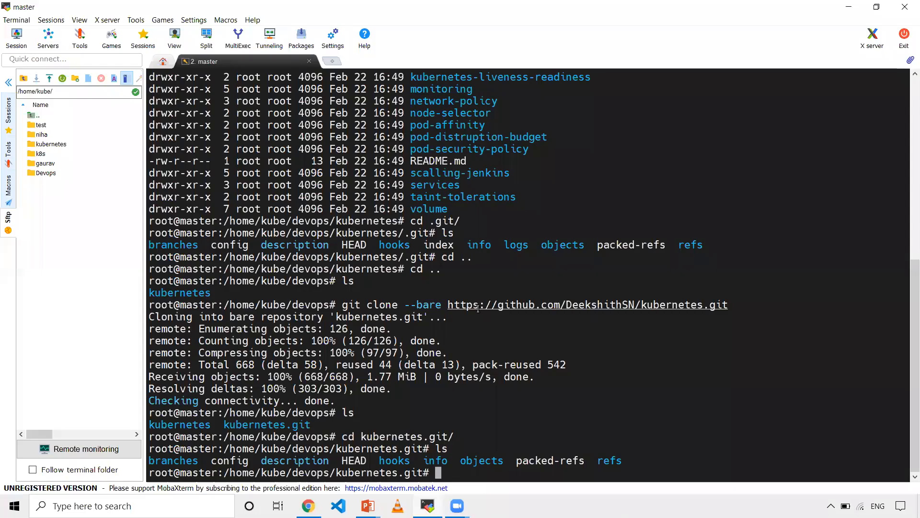
text(git)
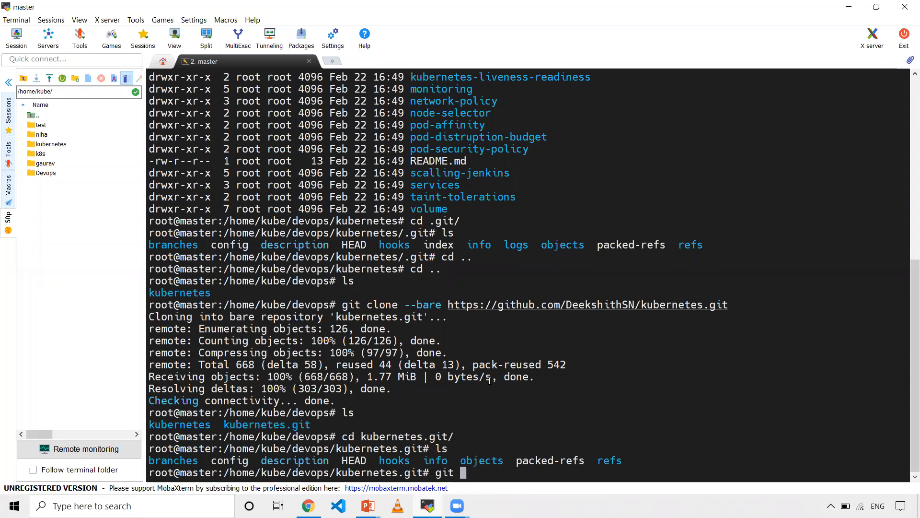
text(push)
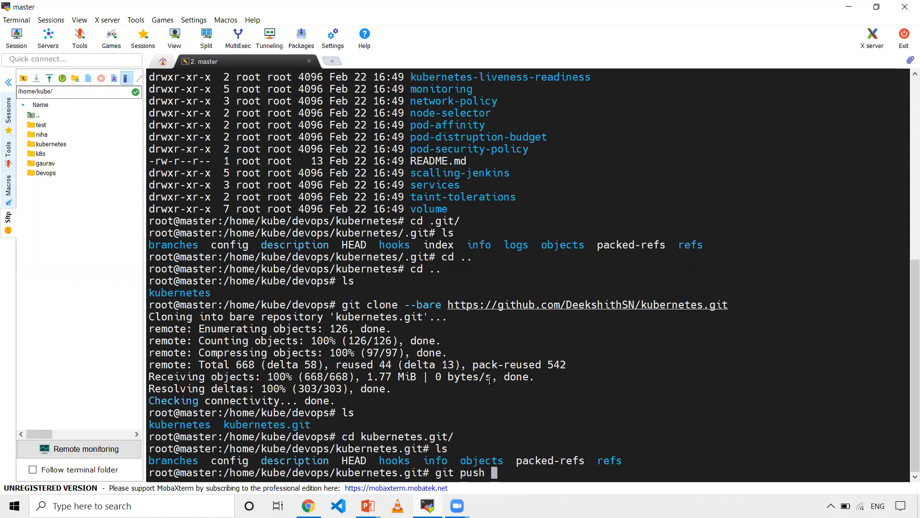
text(--mirror)
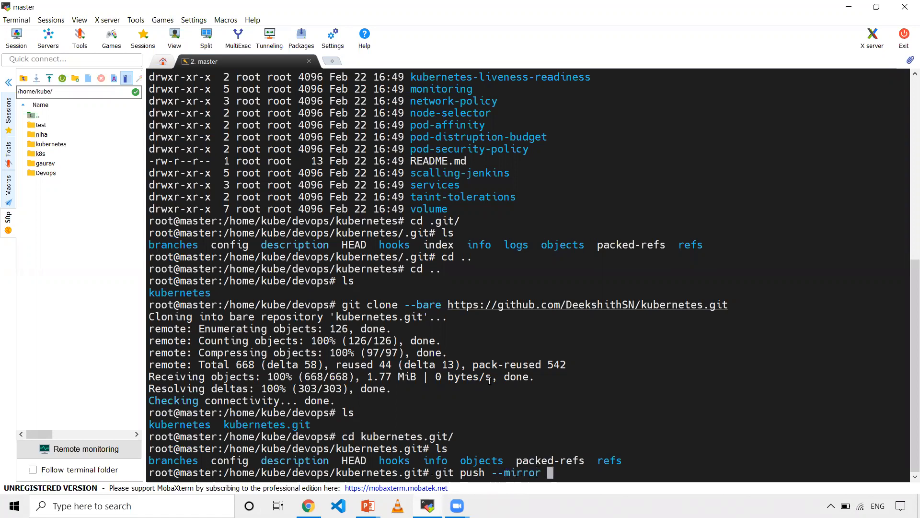
text(https://gitlab.com/deekshithsn/migrate.git)
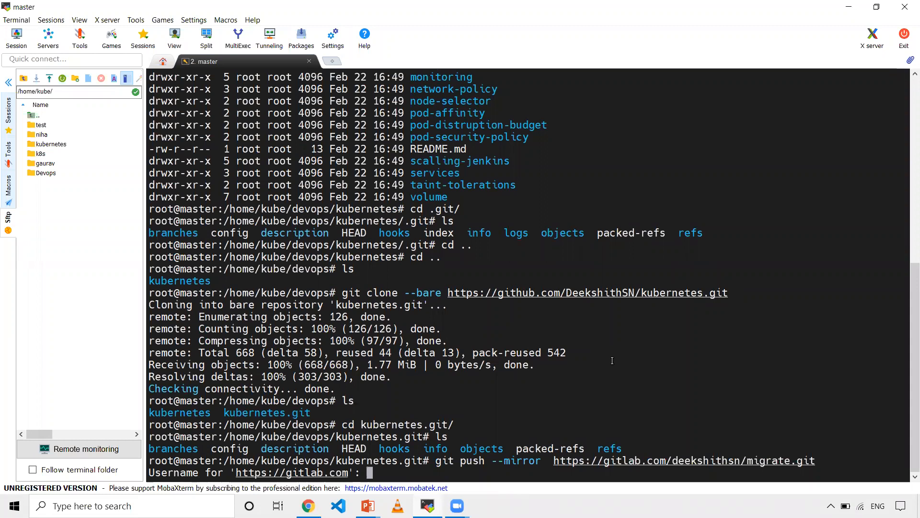
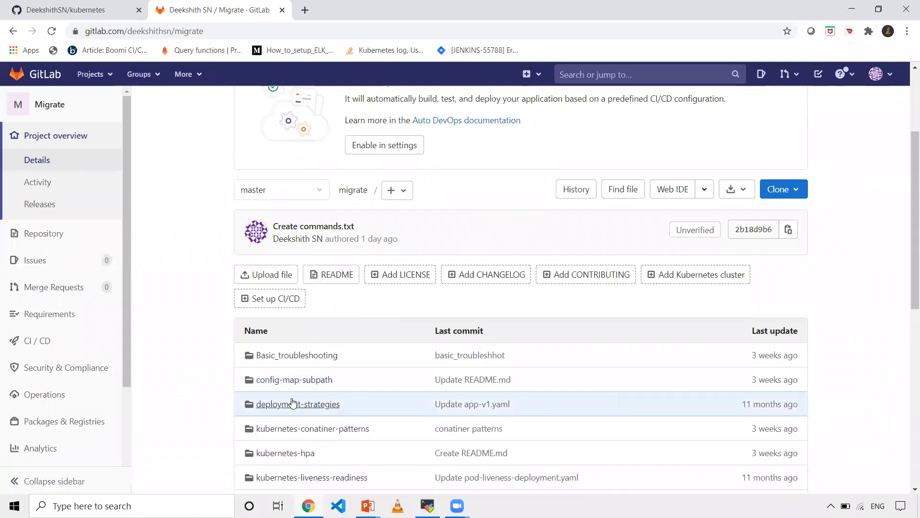
Scroll Migrate's file list, open Basic_troubleshooting, return to the project, then switch windows.
scroll(down, 3)
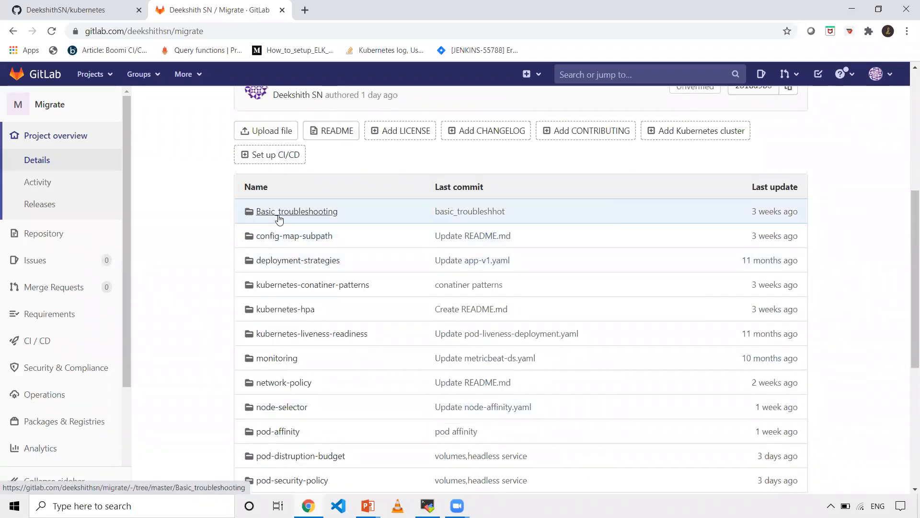
click(297, 211)
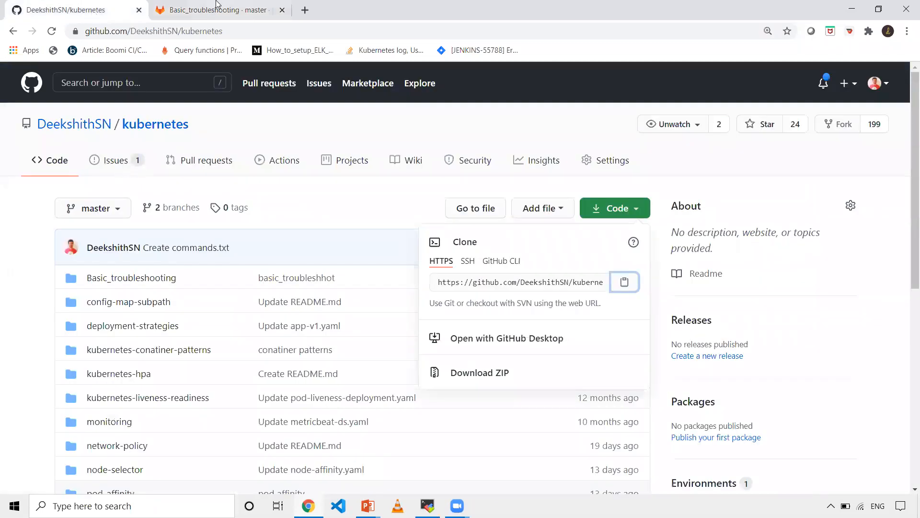
click(217, 10)
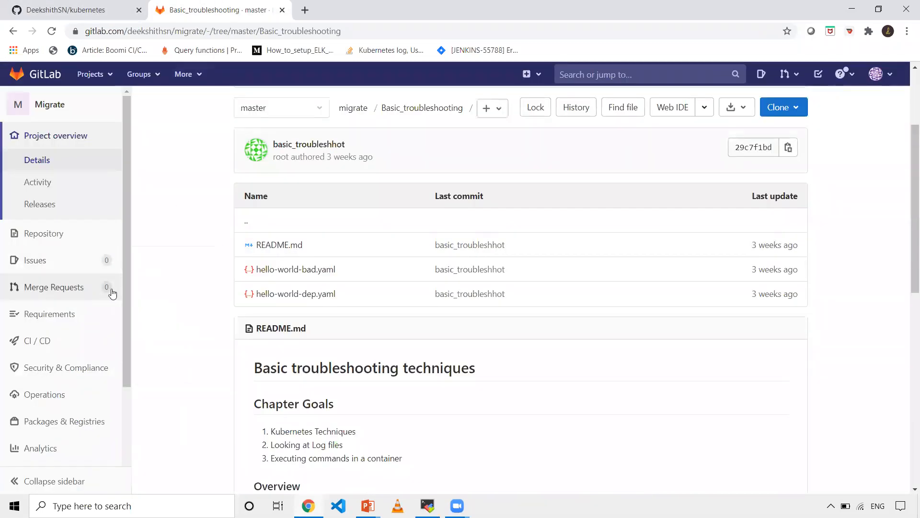
mouse_move(54, 287)
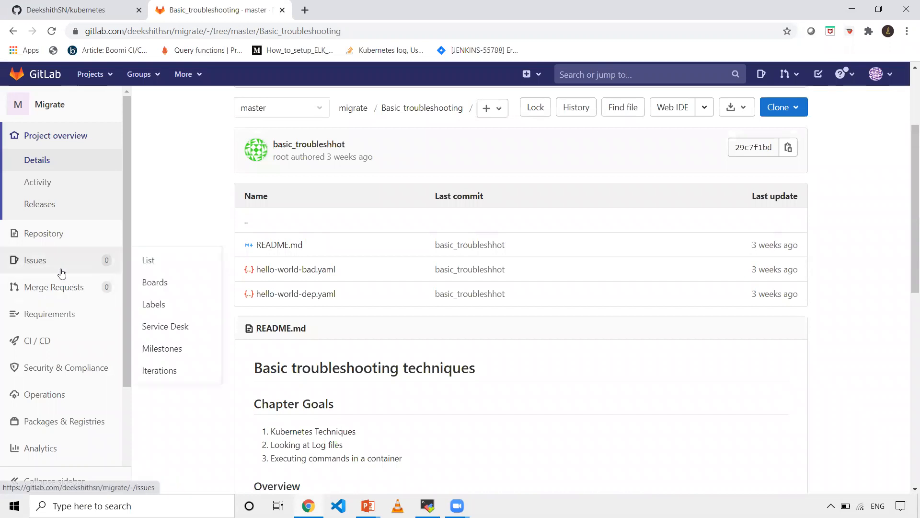
mouse_move(179, 189)
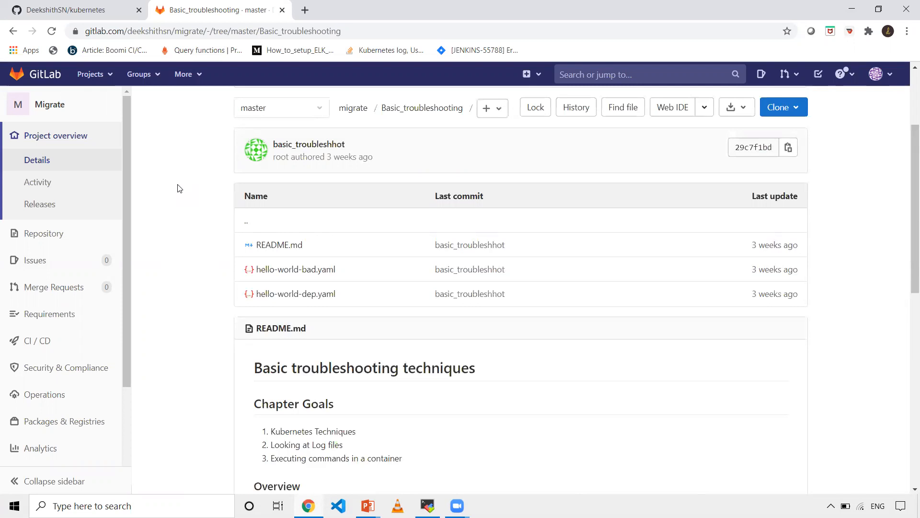
key(alt+tab)
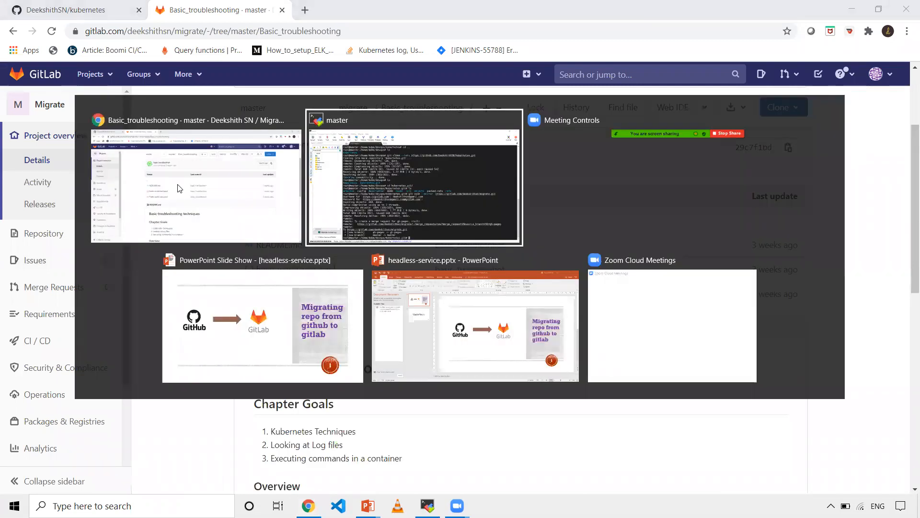